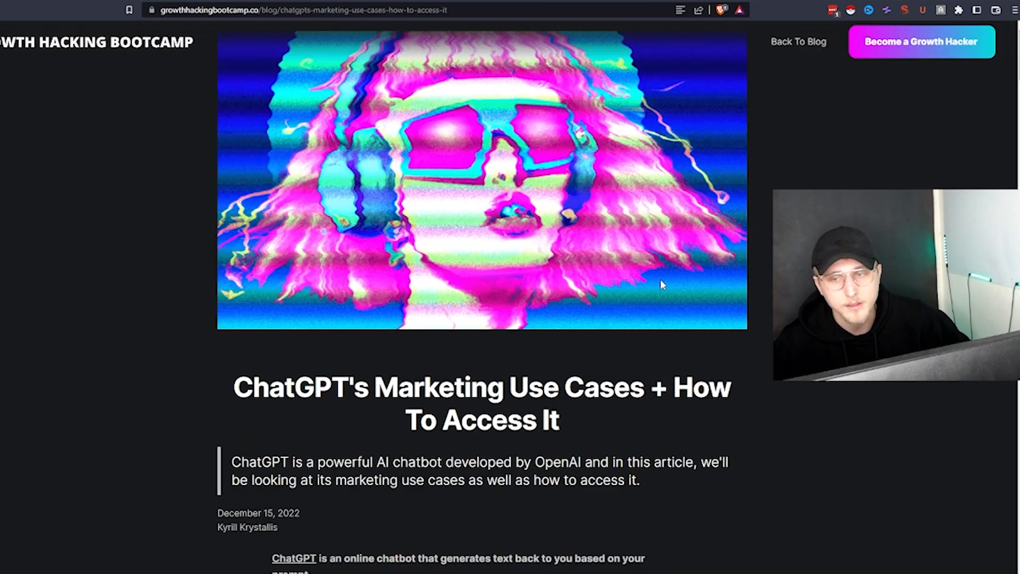
Step: Scroll the Growth Hacking Bootcamp article down to the 'How Do I Access ChatGPT?' section
{"action": "scroll", "scroll_direction": "down", "scroll_amount": 3}
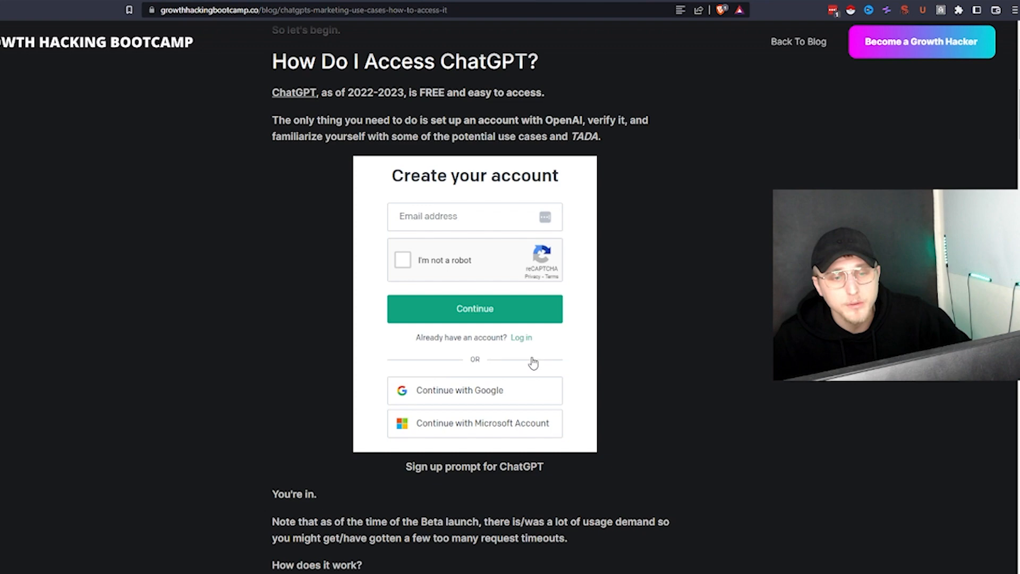
{"action": "scroll", "scroll_direction": "down", "scroll_amount": 3}
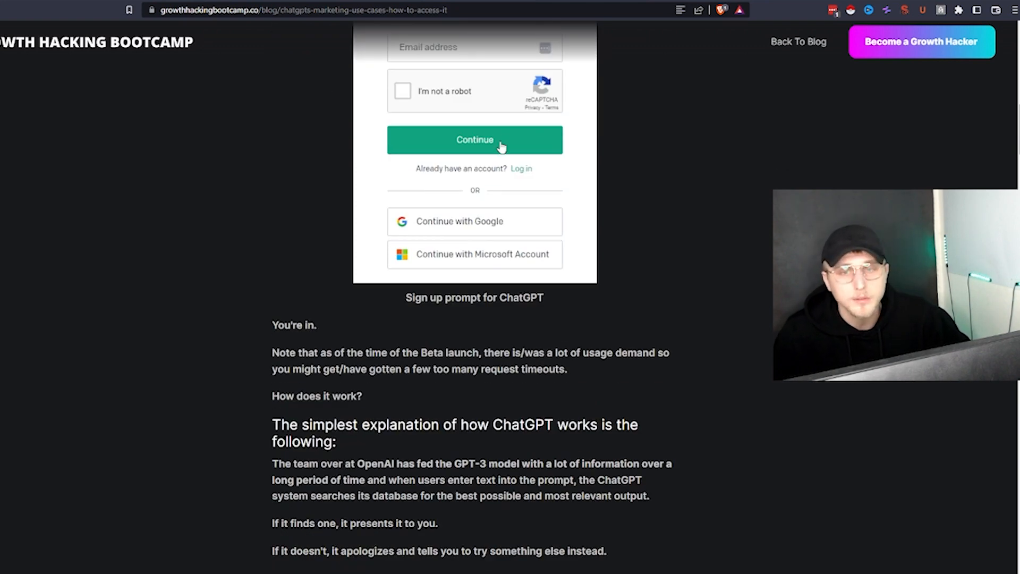
{"action": "mouse_move", "coordinate": [682, 15]}
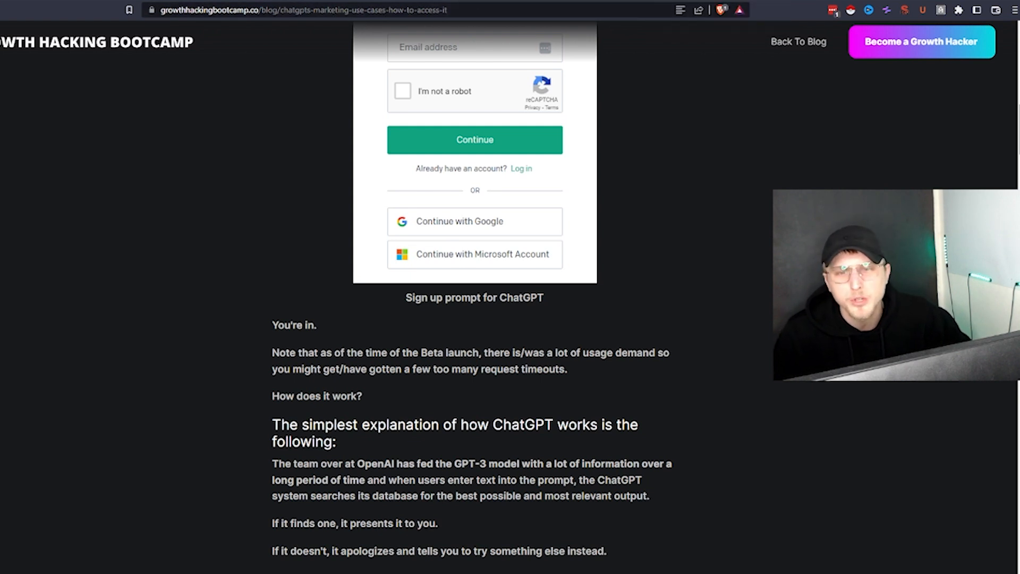
{"action": "mouse_move", "coordinate": [678, 11]}
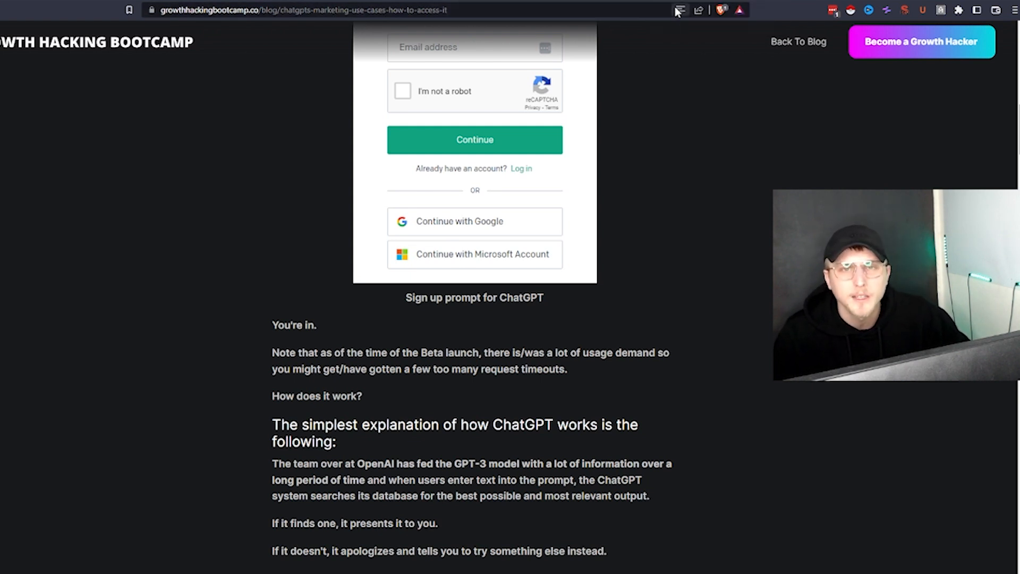
{"action": "mouse_move", "coordinate": [679, 11]}
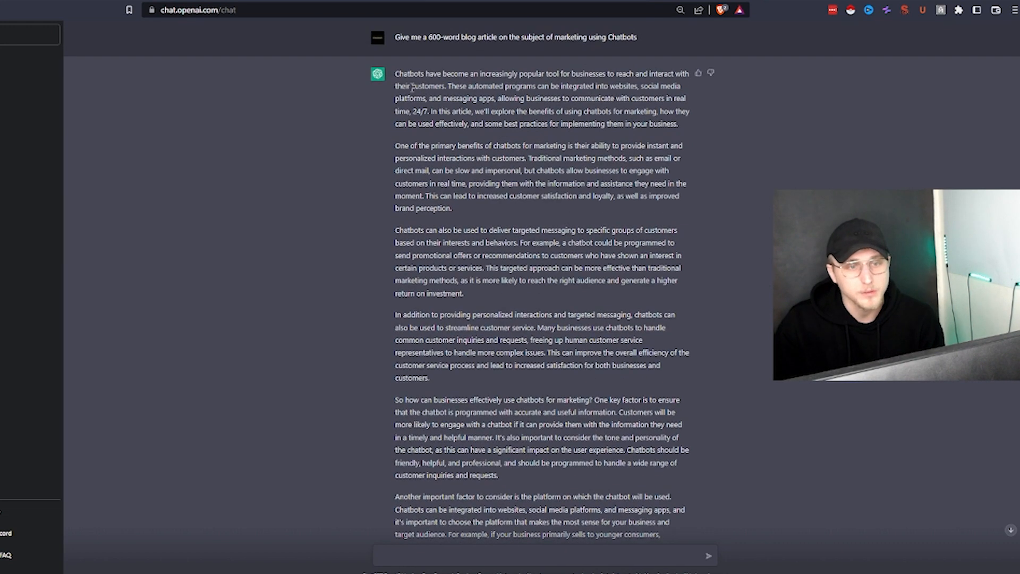
Step: Highlight the opening sentences of the 600-word chatbot marketing blog article
{"action": "left_click_drag", "start_coordinate": [407, 73], "coordinate": [533, 73]}
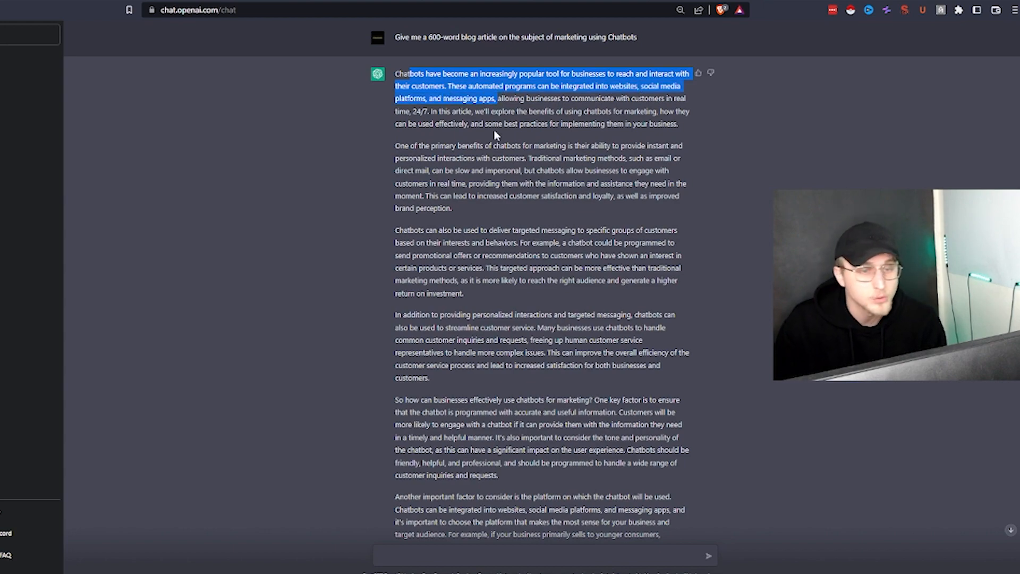
{"action": "scroll", "scroll_direction": "down", "scroll_amount": 3}
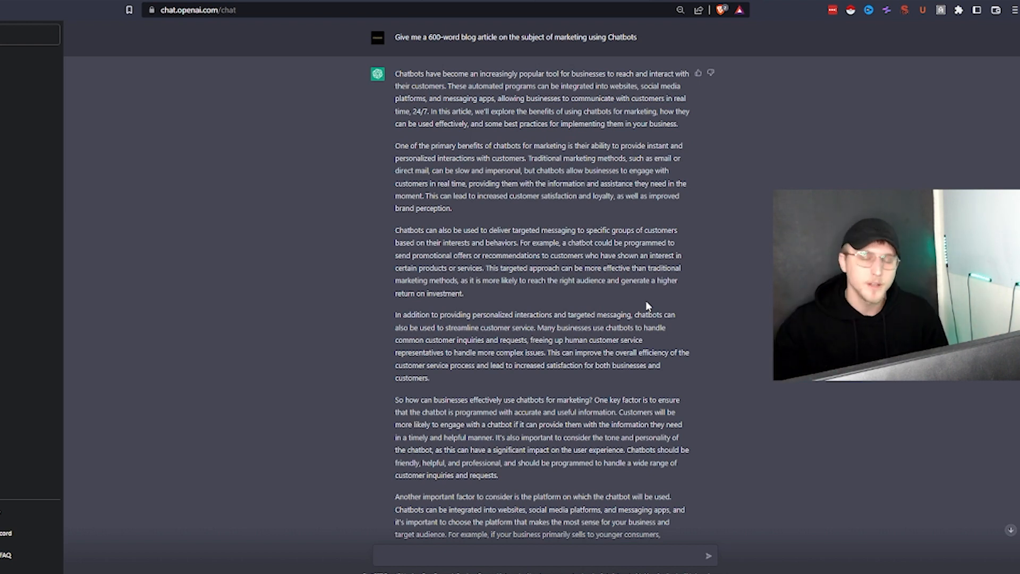
Step: Scroll past the article to the 'summarize for an seo meta description' reply
{"action": "scroll", "scroll_direction": "down", "scroll_amount": 3}
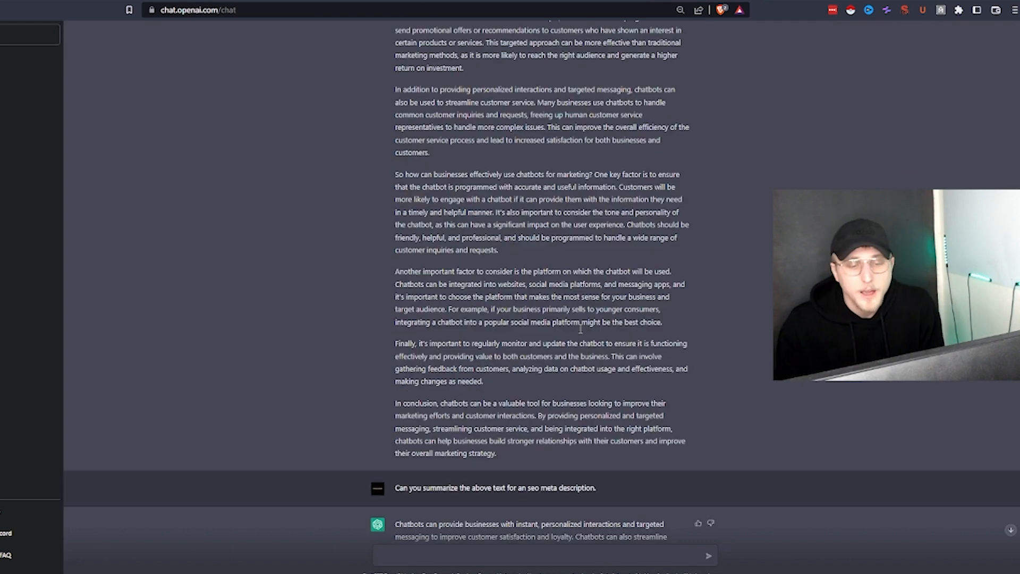
{"action": "scroll", "scroll_direction": "down", "scroll_amount": 3}
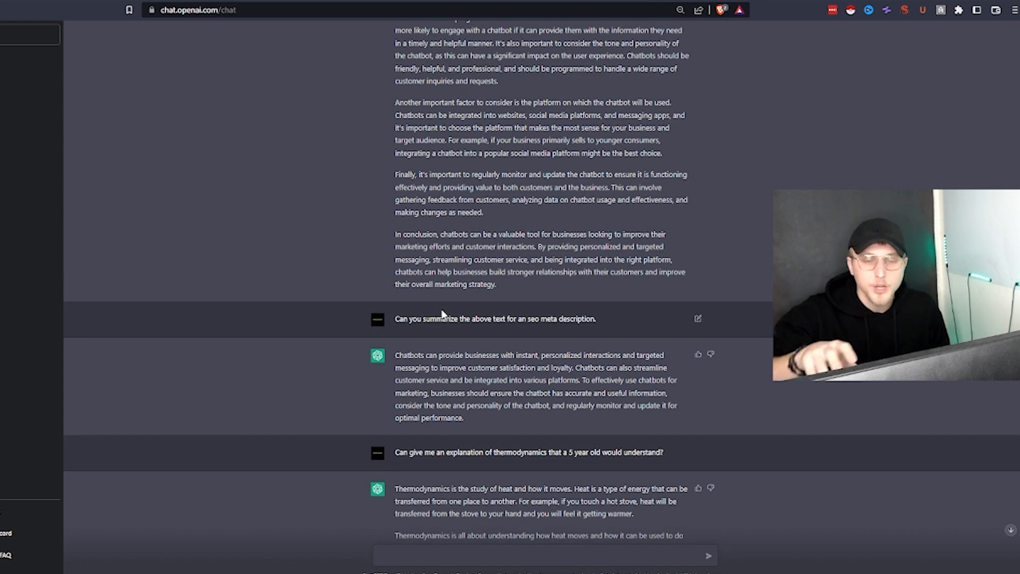
Step: Scroll past the thermodynamics answer to the viral Twitter thread on email marketing
{"action": "scroll", "scroll_direction": "down", "scroll_amount": 3}
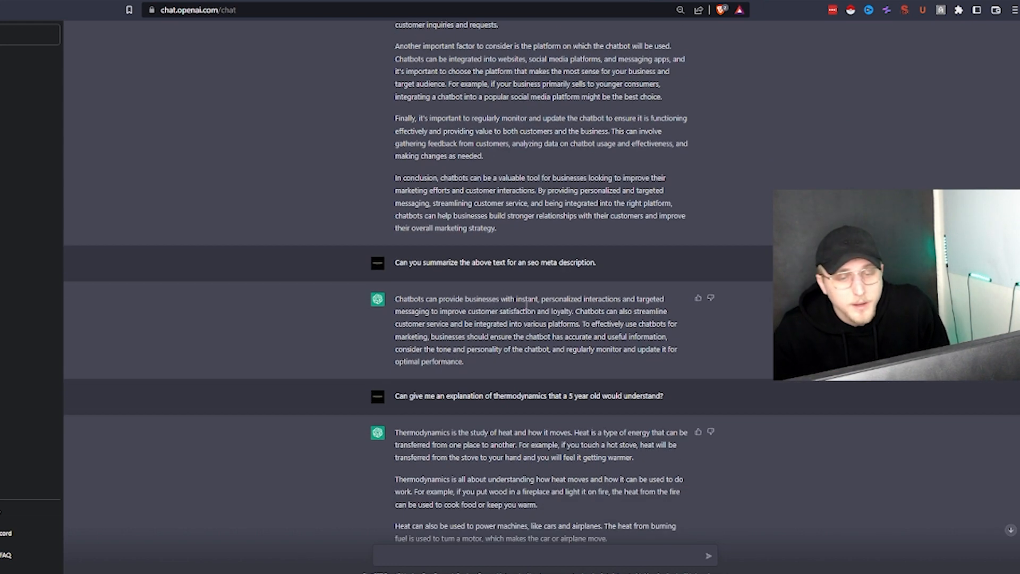
{"action": "scroll", "scroll_direction": "down", "scroll_amount": 3}
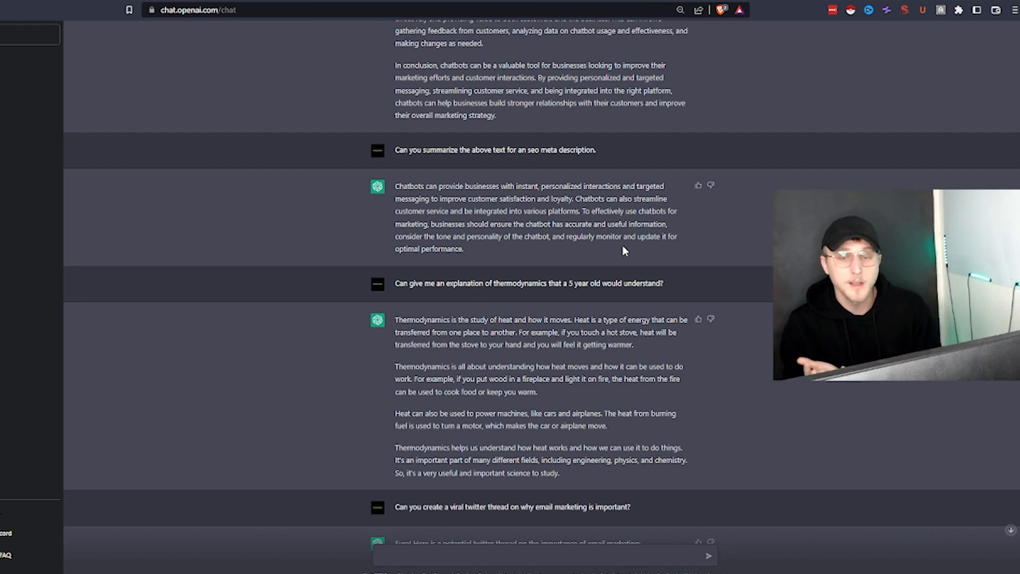
{"action": "scroll", "scroll_direction": "down", "scroll_amount": 3}
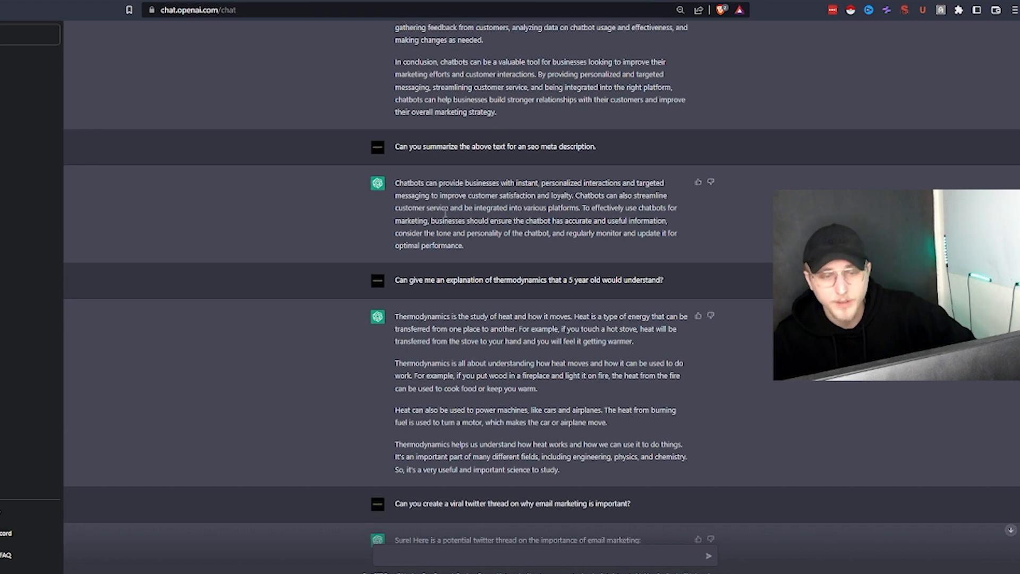
{"action": "scroll", "scroll_direction": "down", "scroll_amount": 3}
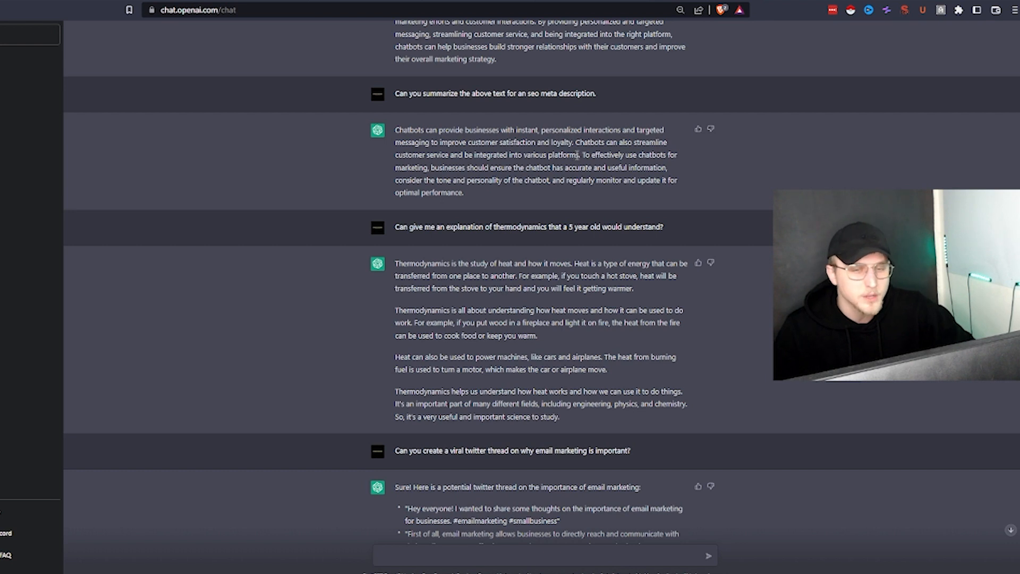
{"action": "mouse_move", "coordinate": [563, 165]}
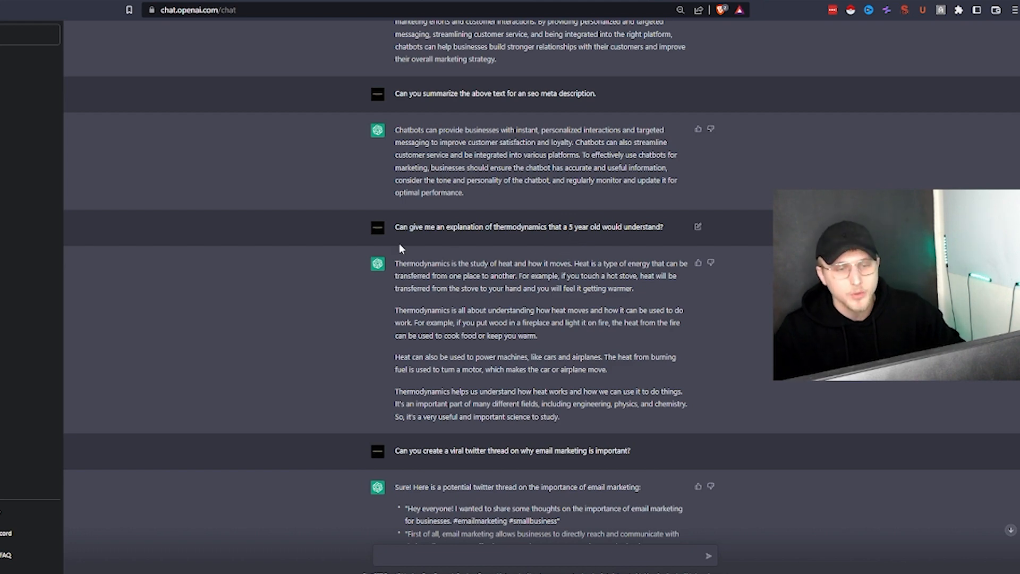
{"action": "scroll", "scroll_direction": "down", "scroll_amount": 3}
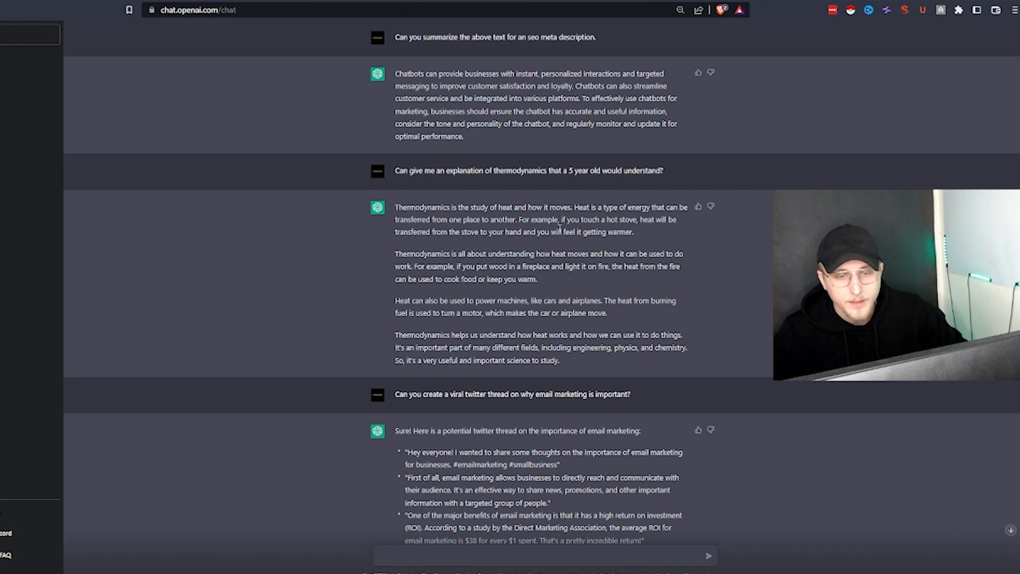
{"action": "mouse_move", "coordinate": [591, 214]}
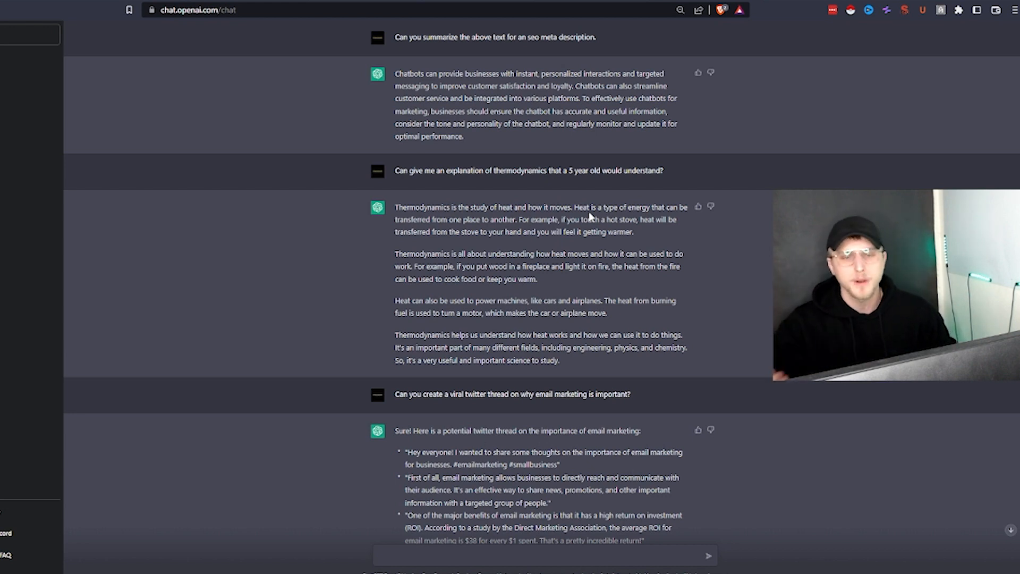
{"action": "scroll", "scroll_direction": "down", "scroll_amount": 3}
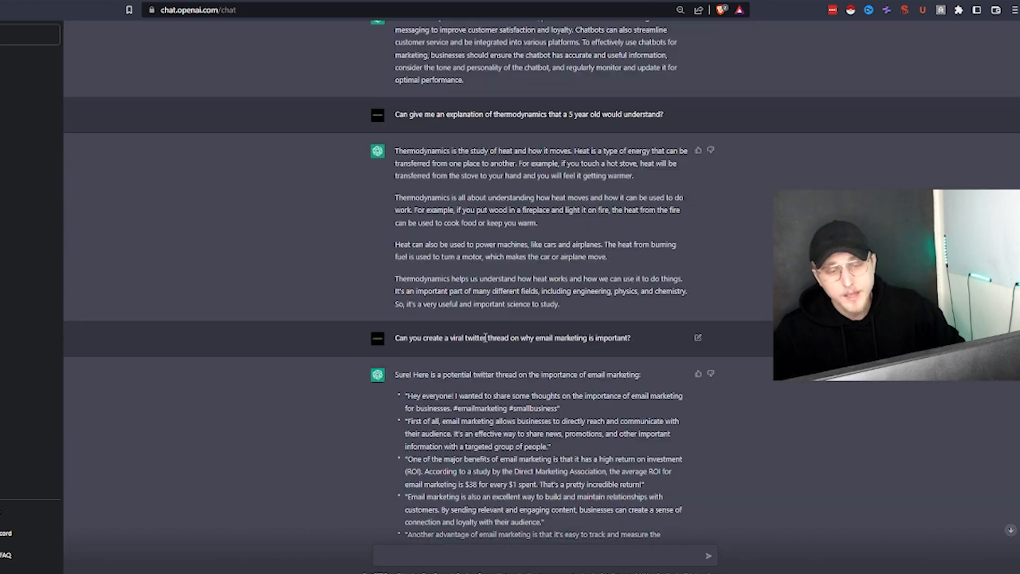
{"action": "scroll", "scroll_direction": "down", "scroll_amount": 3}
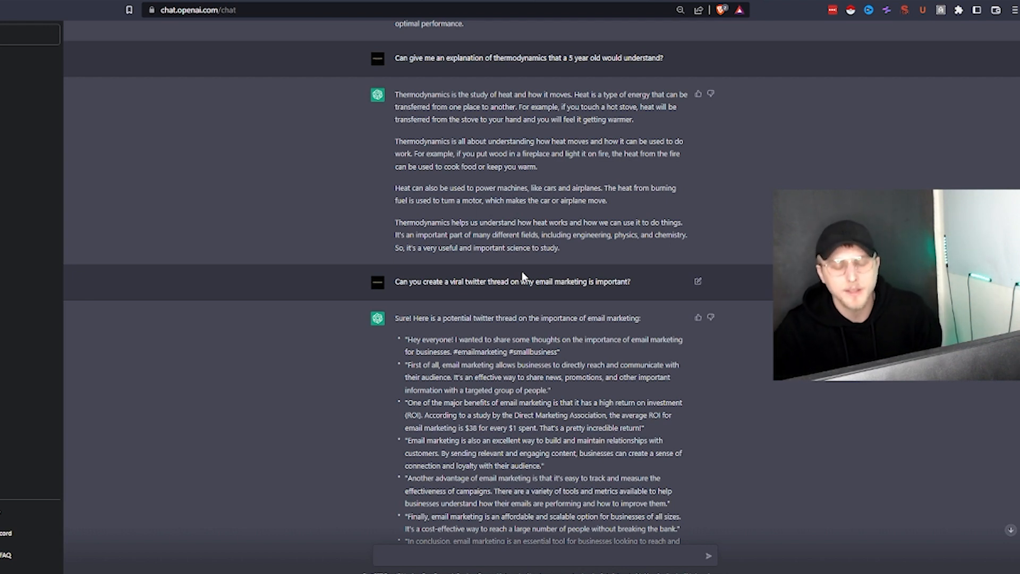
{"action": "scroll", "scroll_direction": "down", "scroll_amount": 3}
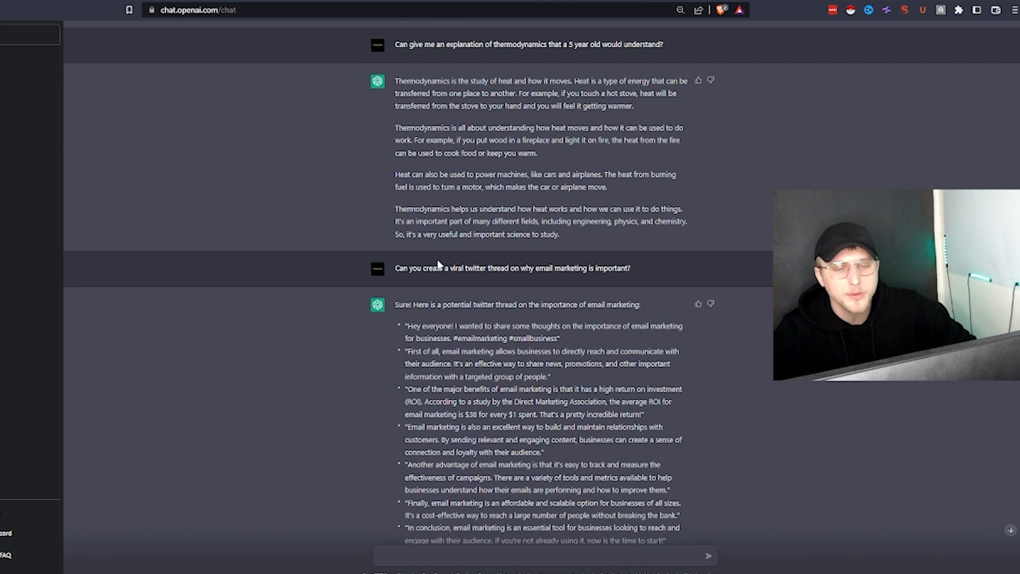
{"action": "scroll", "scroll_direction": "down", "scroll_amount": 3}
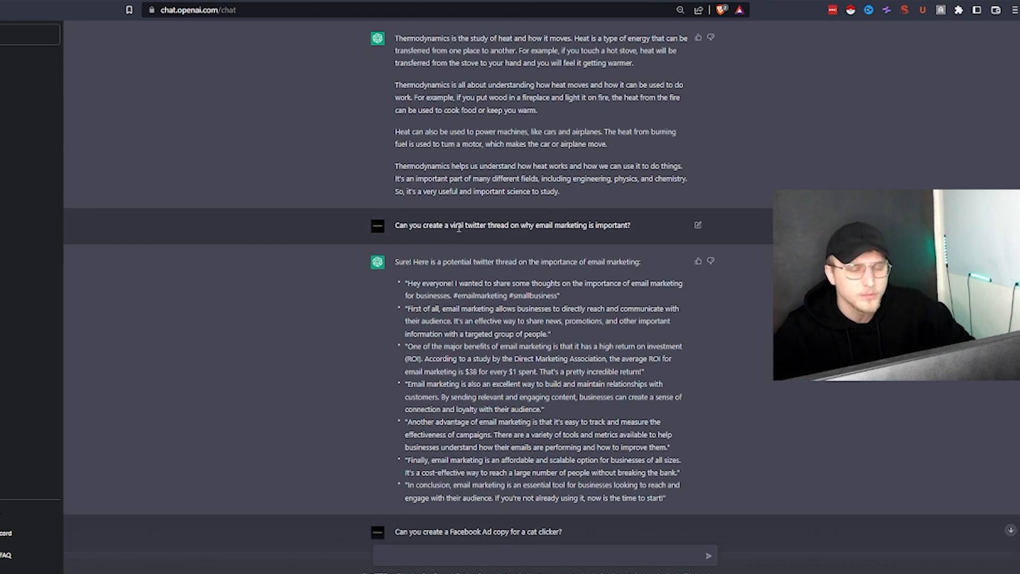
{"action": "scroll", "scroll_direction": "down", "scroll_amount": 3}
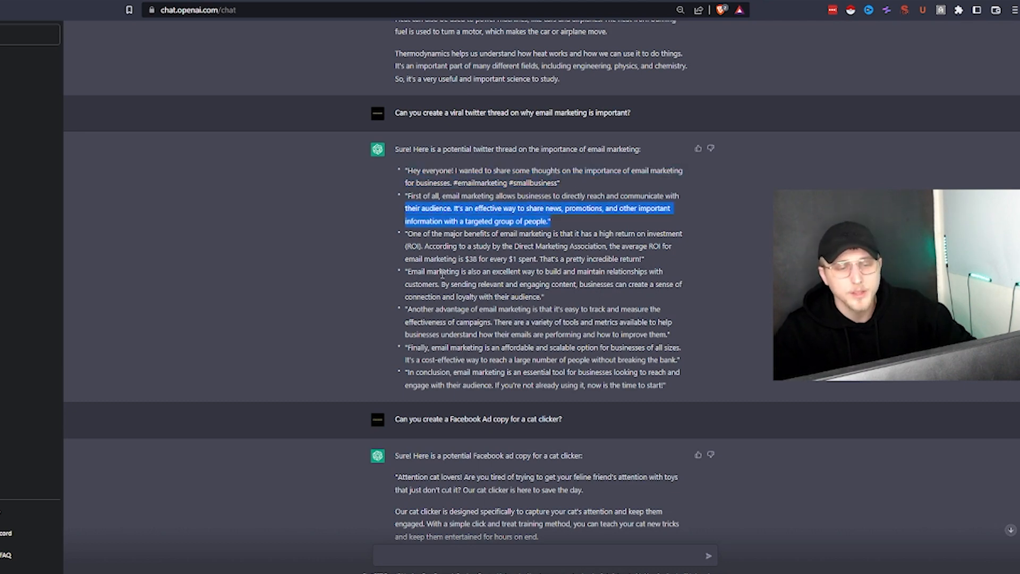
{"action": "scroll", "scroll_direction": "down", "scroll_amount": 3}
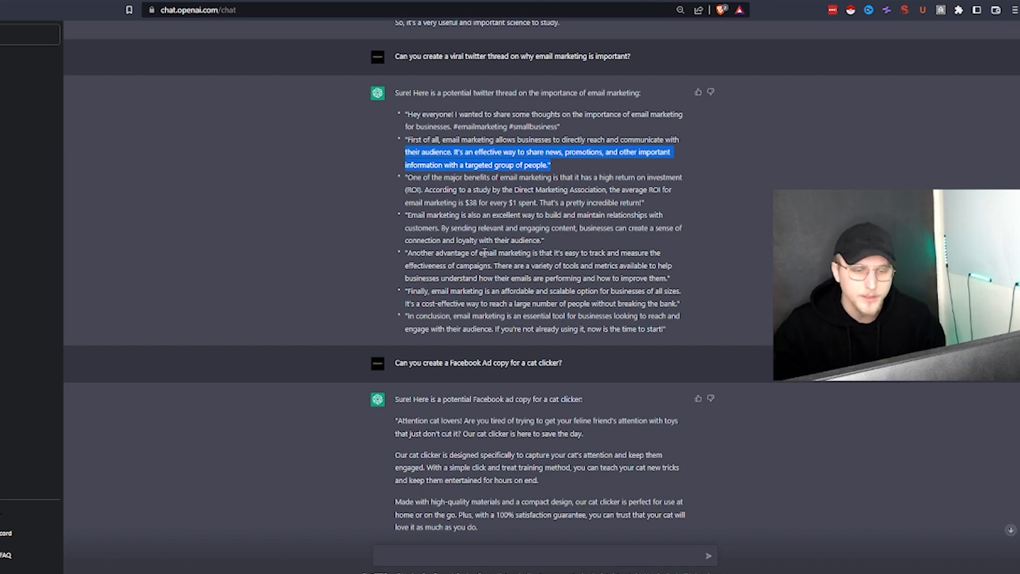
{"action": "scroll", "scroll_direction": "down", "scroll_amount": 3}
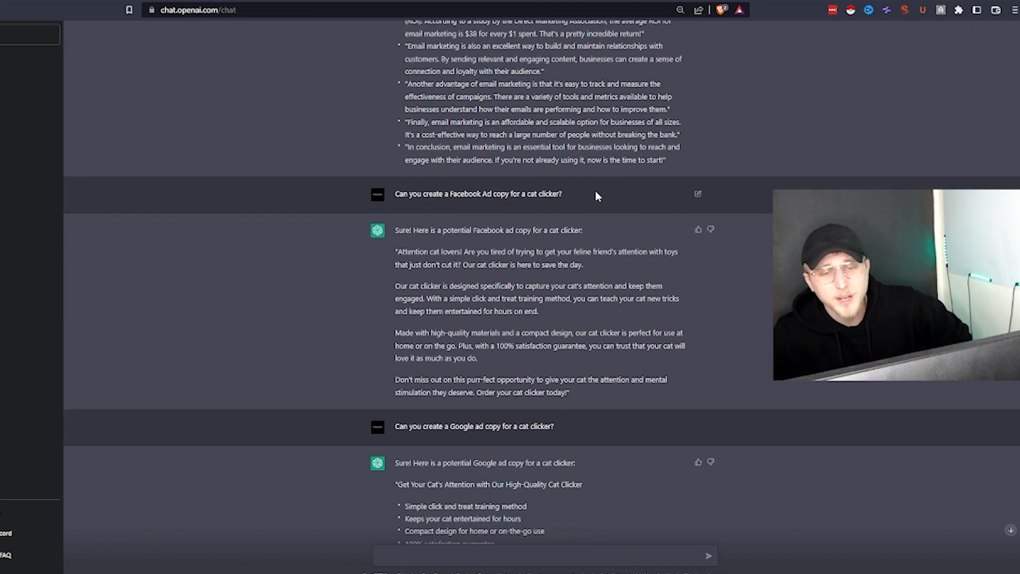
{"action": "left_click_drag", "start_coordinate": [525, 193], "coordinate": [561, 193]}
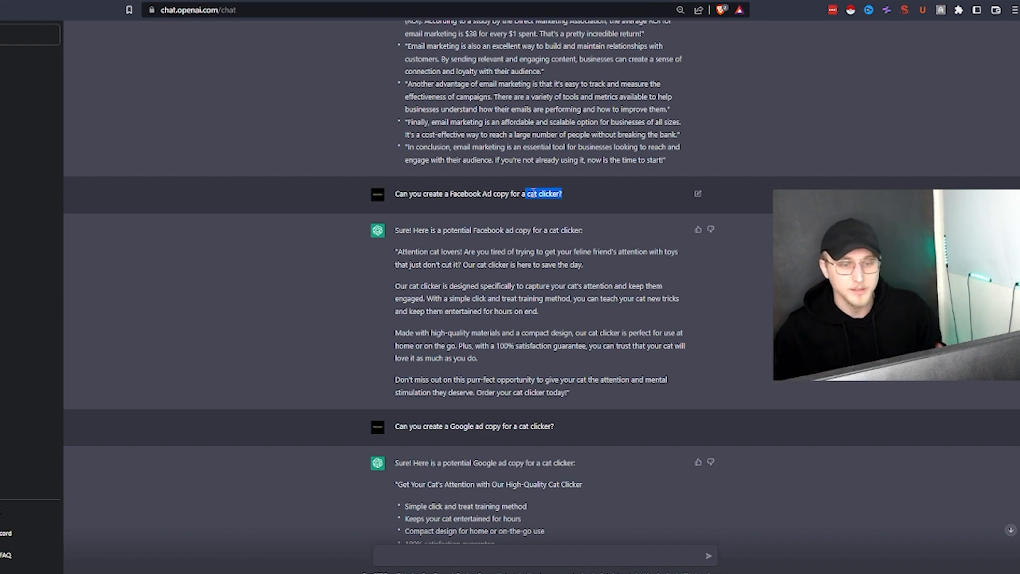
{"action": "scroll", "scroll_direction": "down", "scroll_amount": 3}
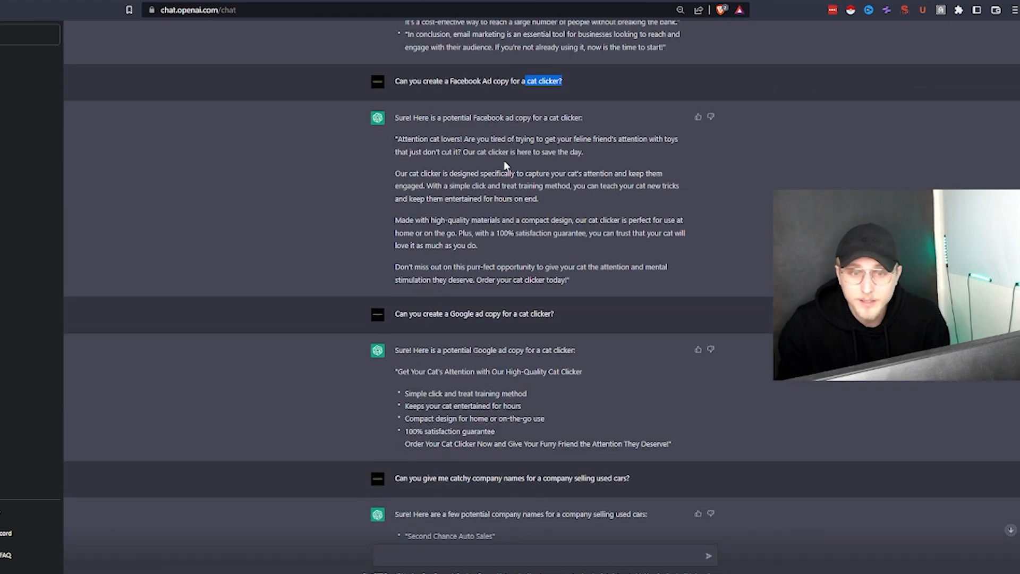
{"action": "mouse_move", "coordinate": [485, 167]}
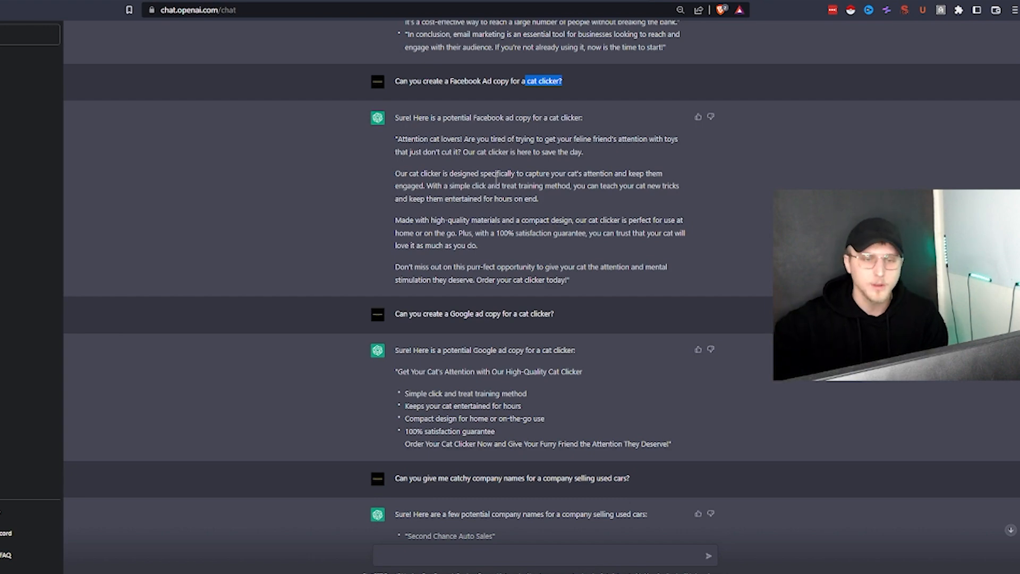
{"action": "scroll", "scroll_direction": "down", "scroll_amount": 3}
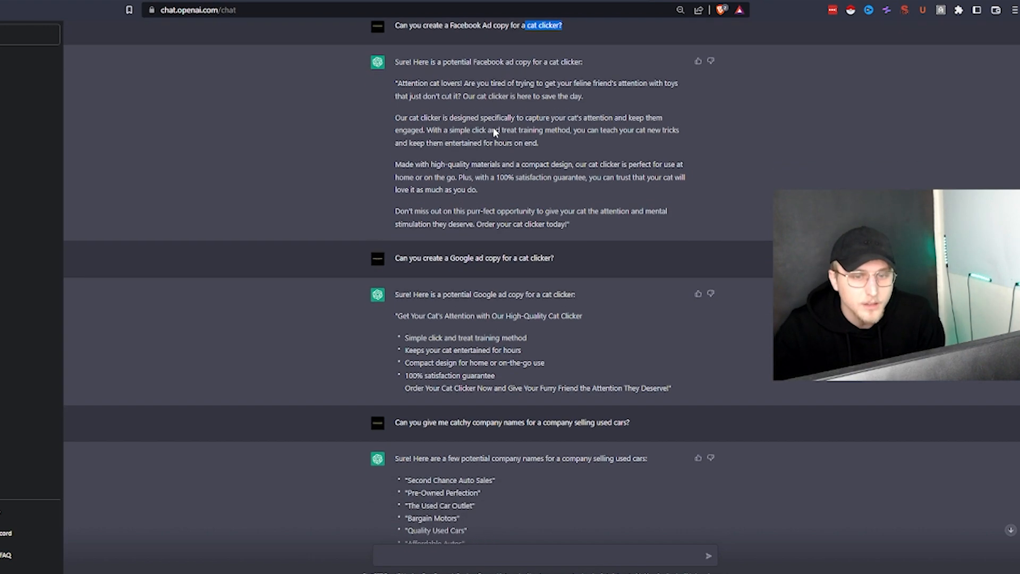
{"action": "mouse_move", "coordinate": [616, 87]}
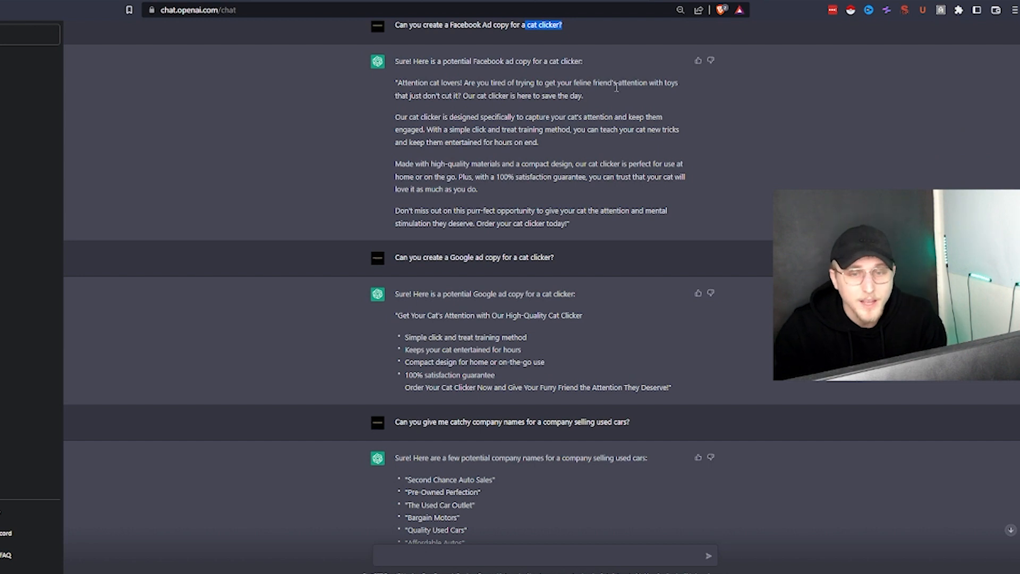
{"action": "mouse_move", "coordinate": [457, 108]}
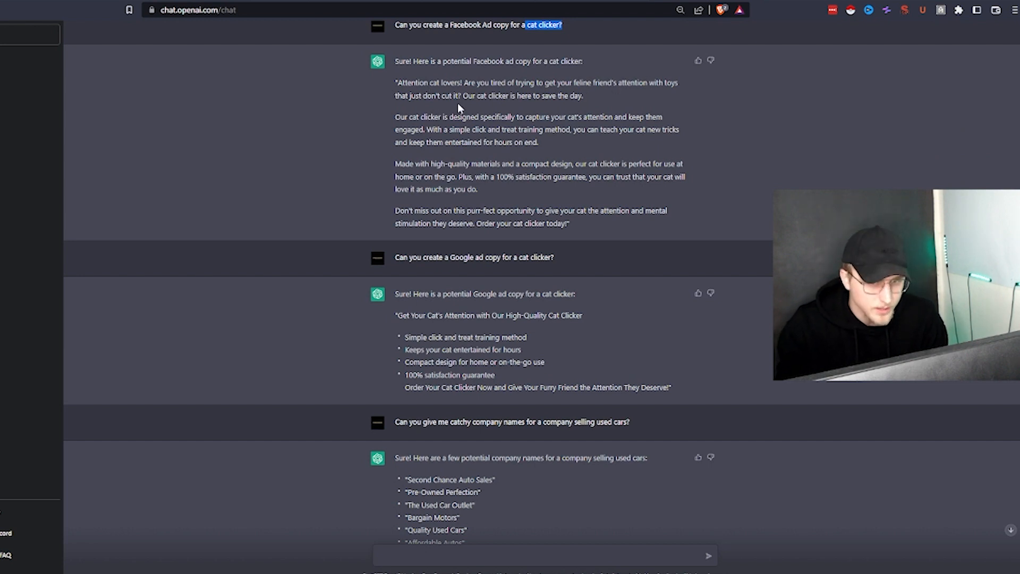
{"action": "scroll", "scroll_direction": "down", "scroll_amount": 3}
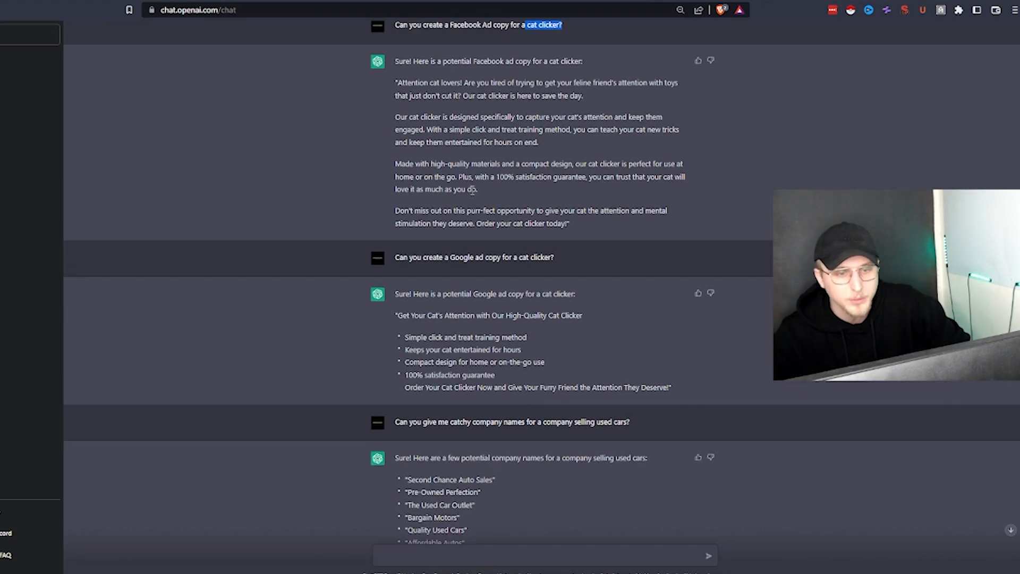
{"action": "scroll", "scroll_direction": "down", "scroll_amount": 3}
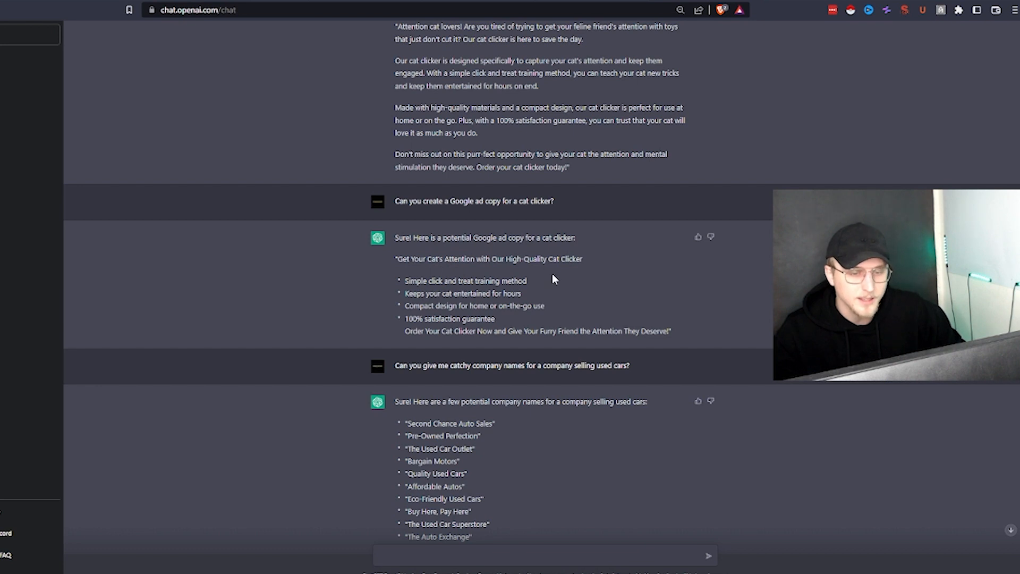
{"action": "mouse_move", "coordinate": [535, 277]}
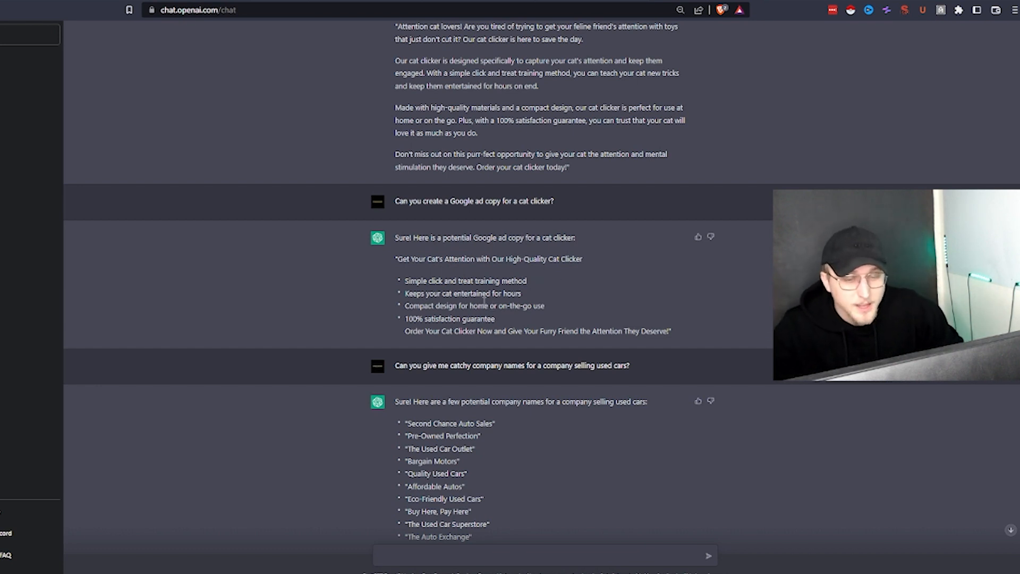
{"action": "scroll", "scroll_direction": "down", "scroll_amount": 3}
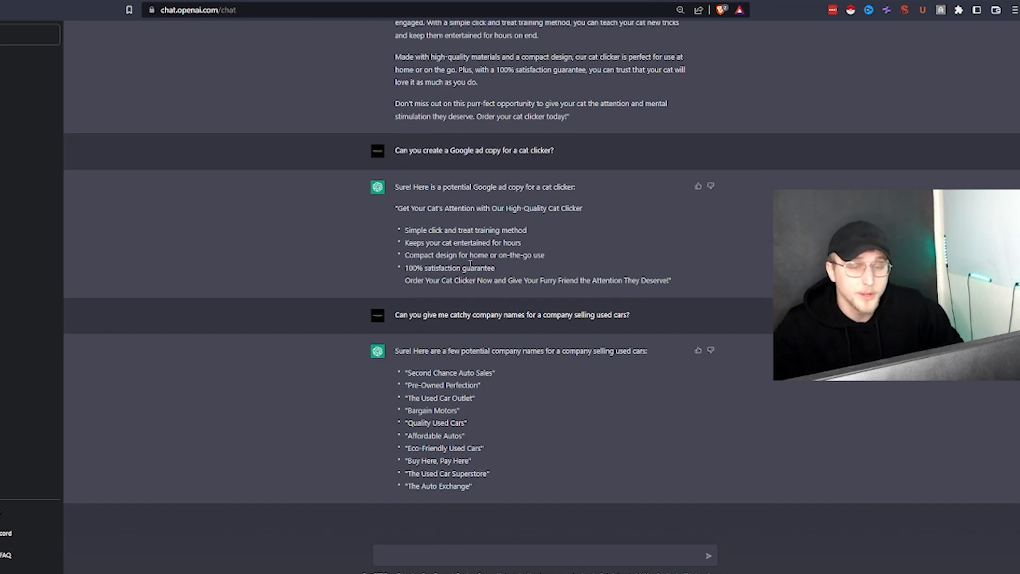
{"action": "mouse_move", "coordinate": [488, 222]}
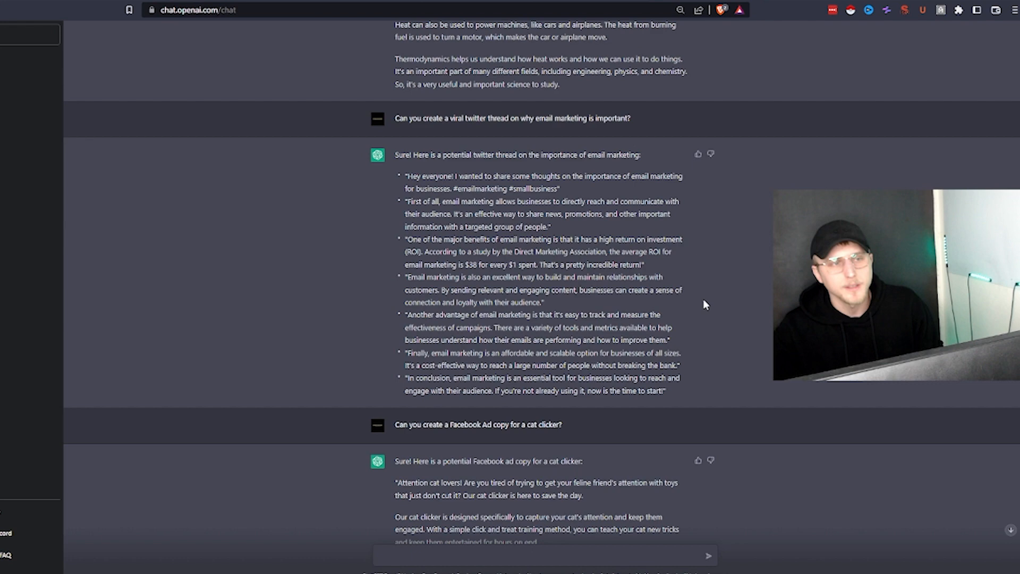
{"action": "scroll", "scroll_direction": "down", "scroll_amount": 3}
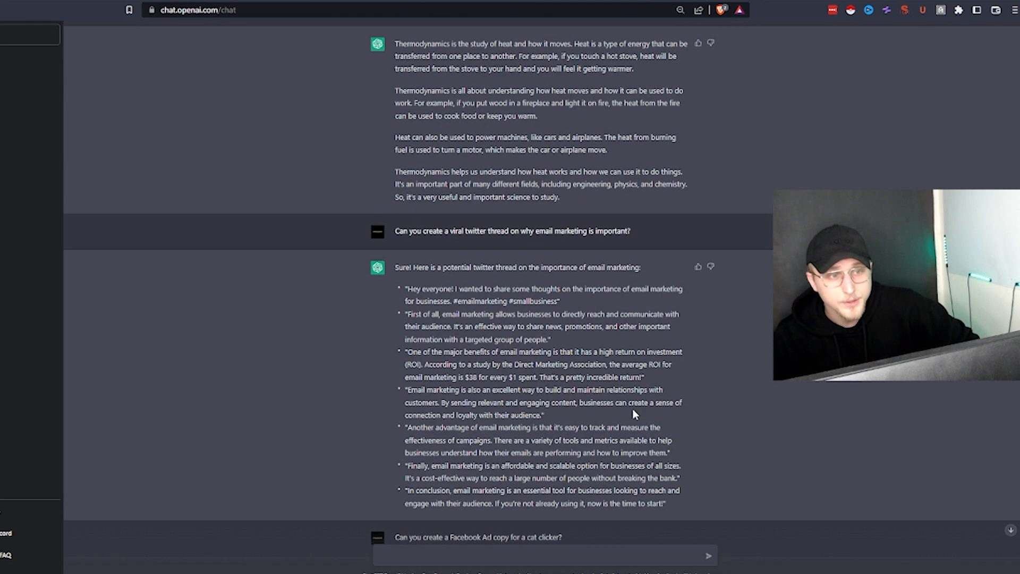
{"action": "scroll", "scroll_direction": "up", "scroll_amount": 3}
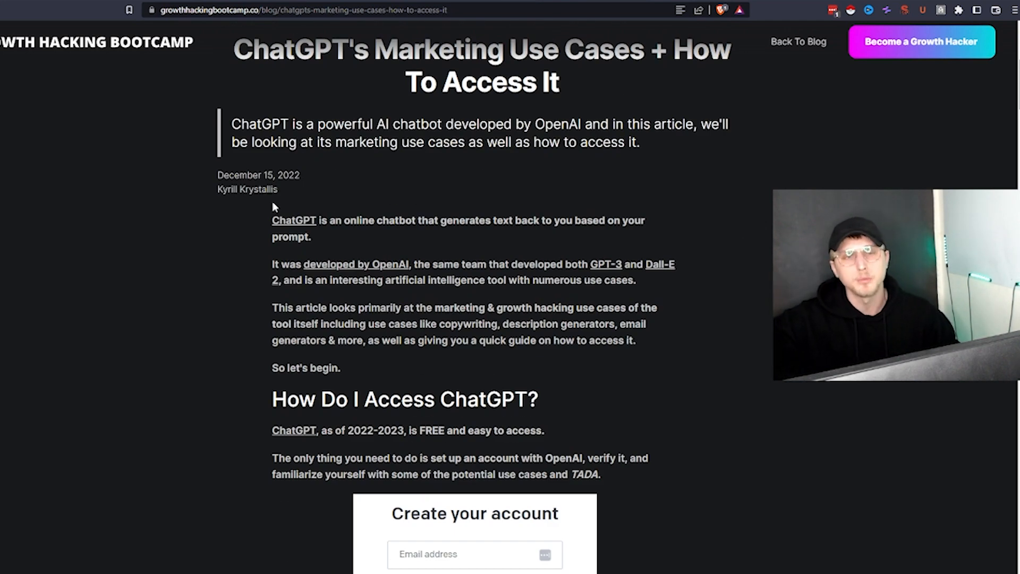
{"action": "mouse_move", "coordinate": [104, 164]}
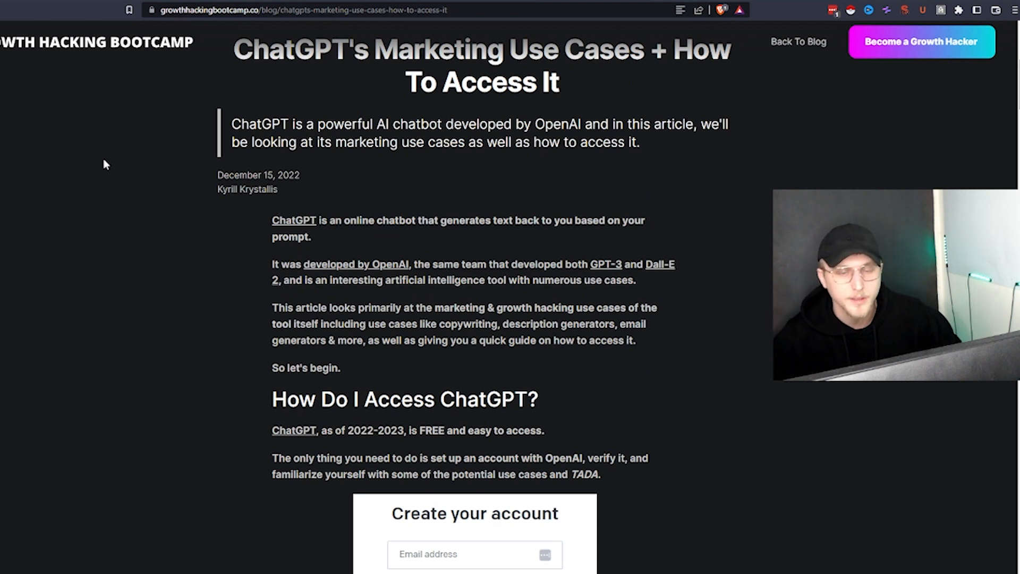